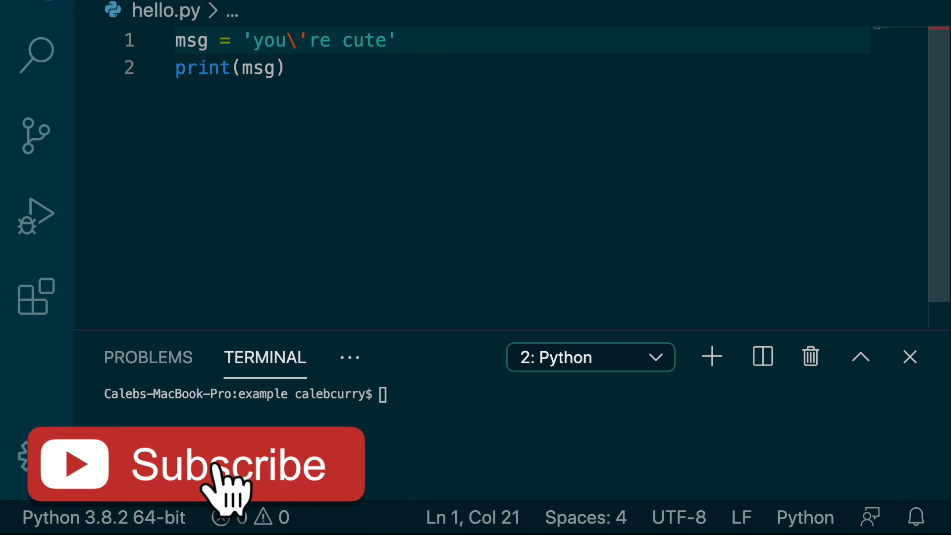
# Step: Change the msg string to double quotes and remove the backslash before the apostrophe
pyautogui.click(200, 464)
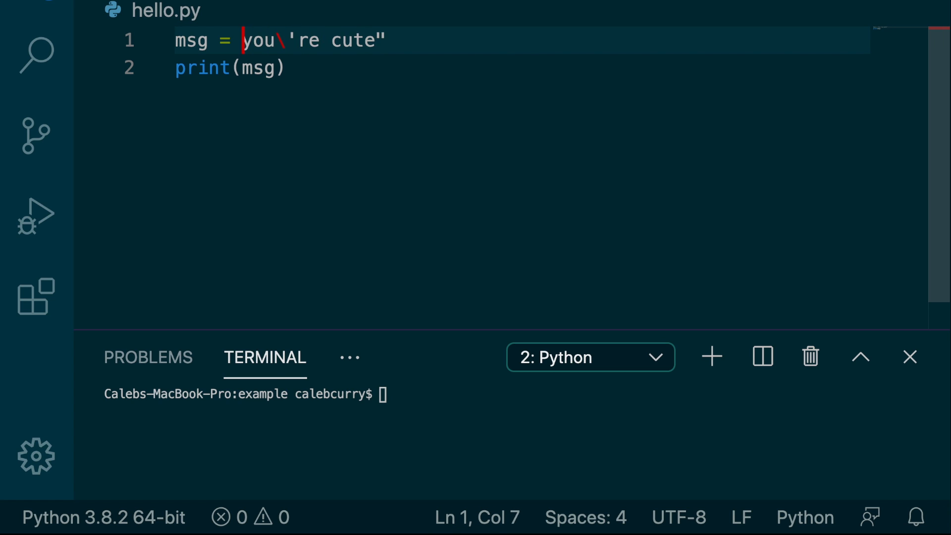
pyautogui.write('"')
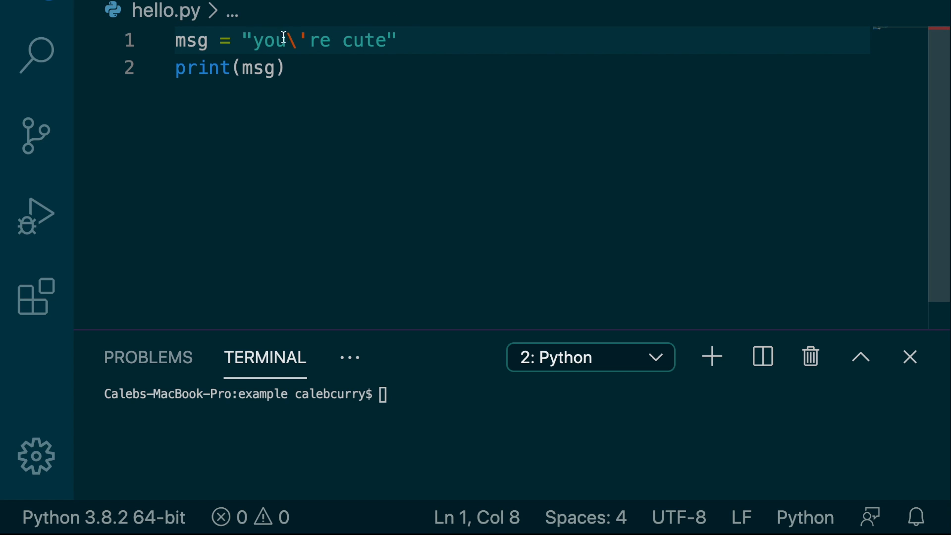
pyautogui.press('Backspace')
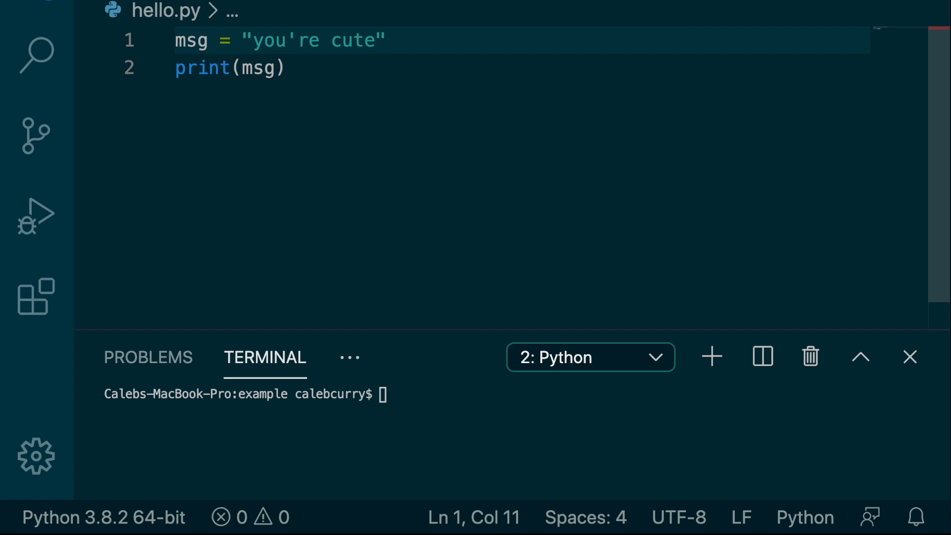
pyautogui.moveTo(455, 51)
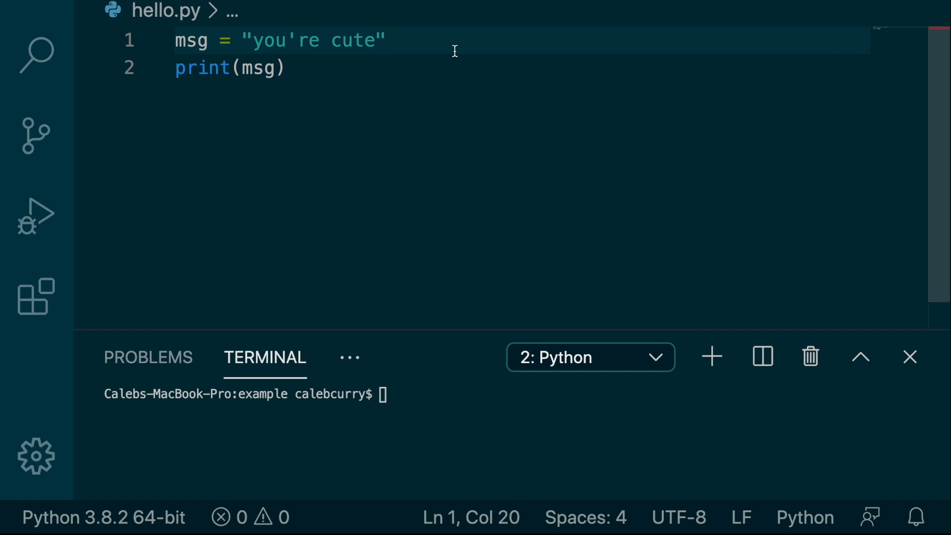
# Step: Define msg2 = "hmu" on a new line
pyautogui.write('msg2 = ""')
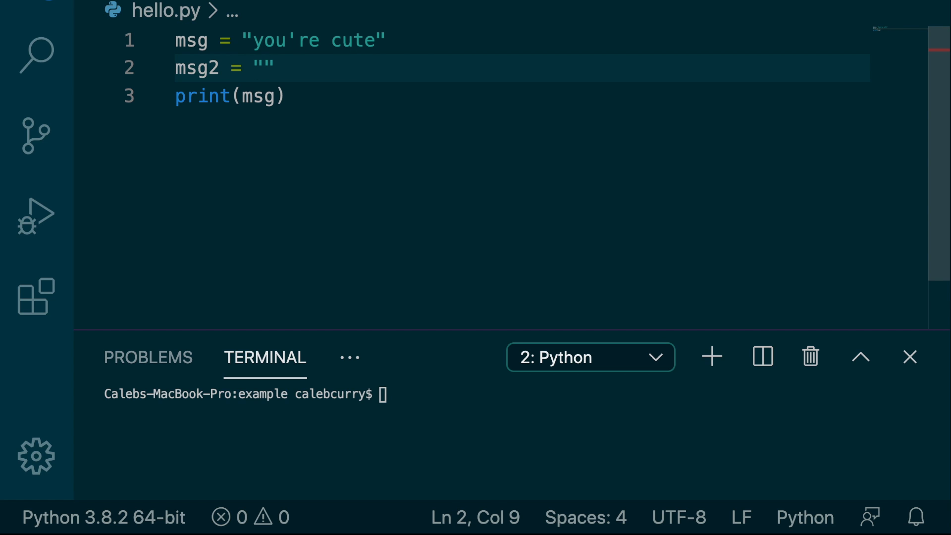
pyautogui.write('h')
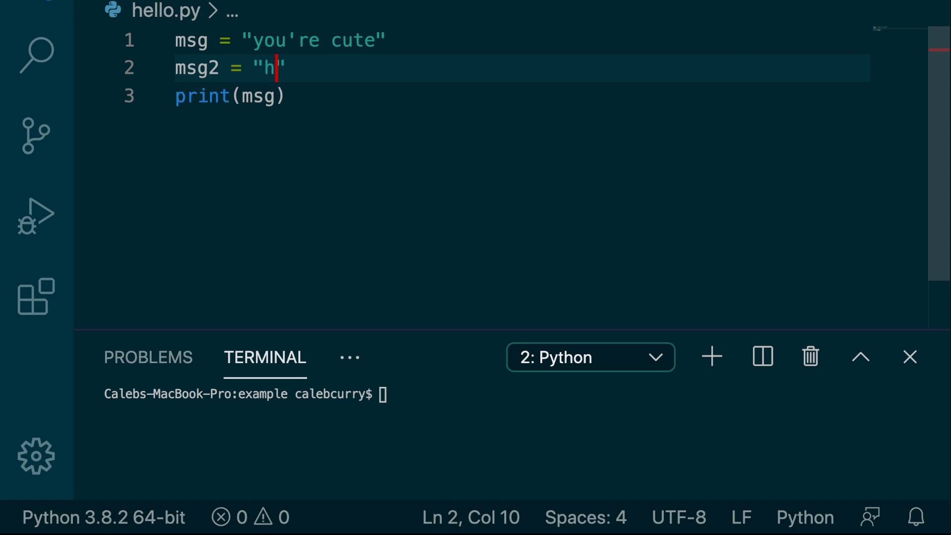
pyautogui.write('mu')
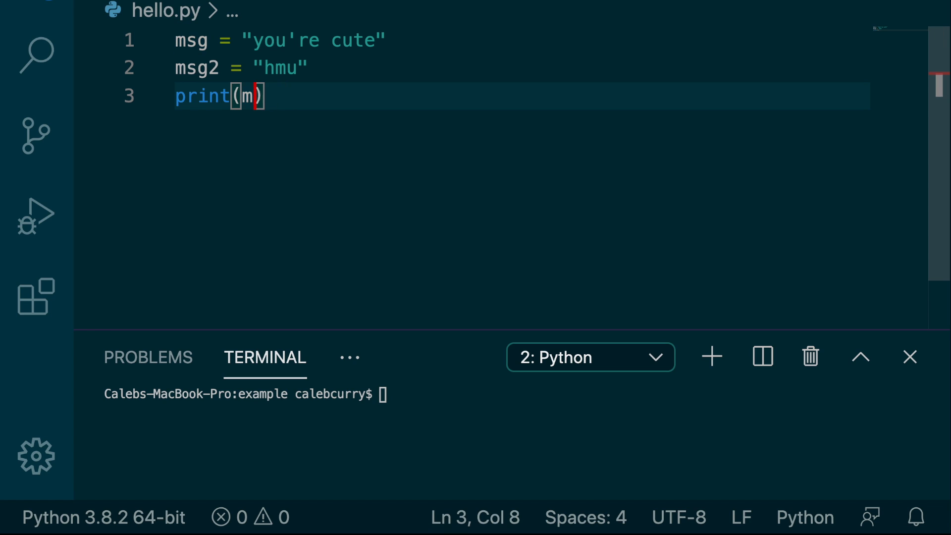
# Step: Change the print call to print(msg, msg2)
pyautogui.press('Backspace')
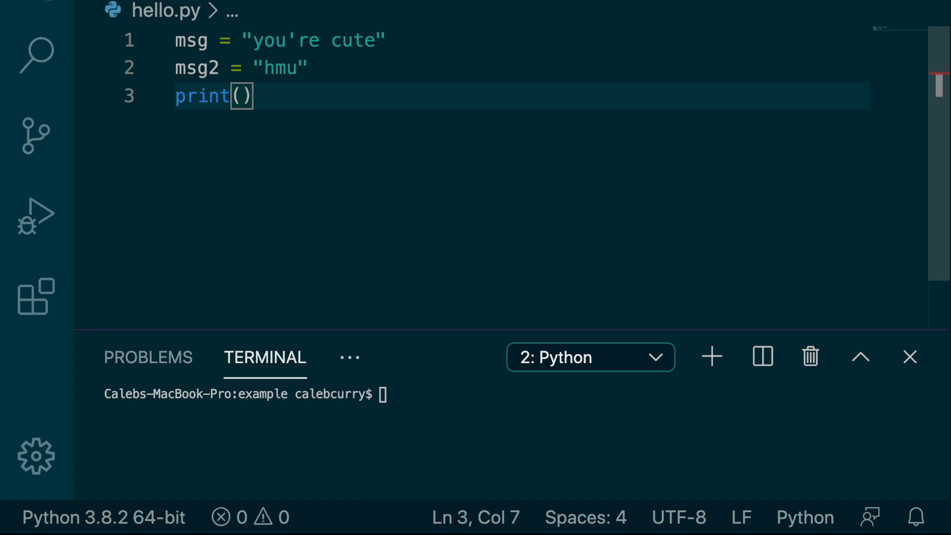
pyautogui.write('msg,')
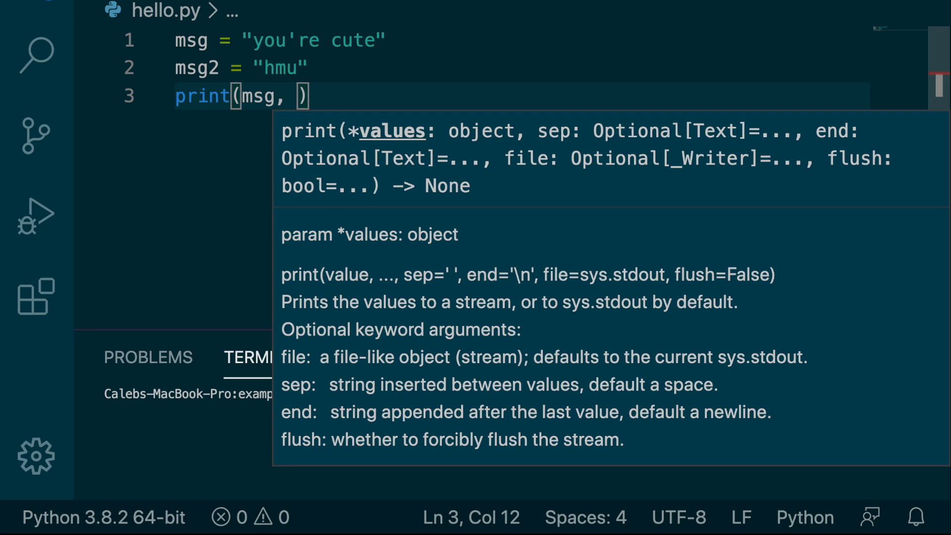
pyautogui.write('msg2')
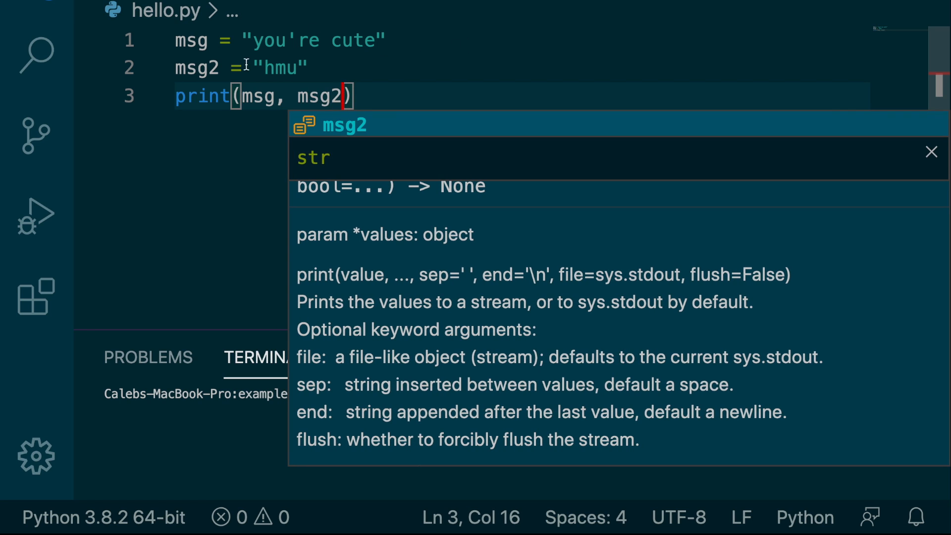
pyautogui.moveTo(197, 50)
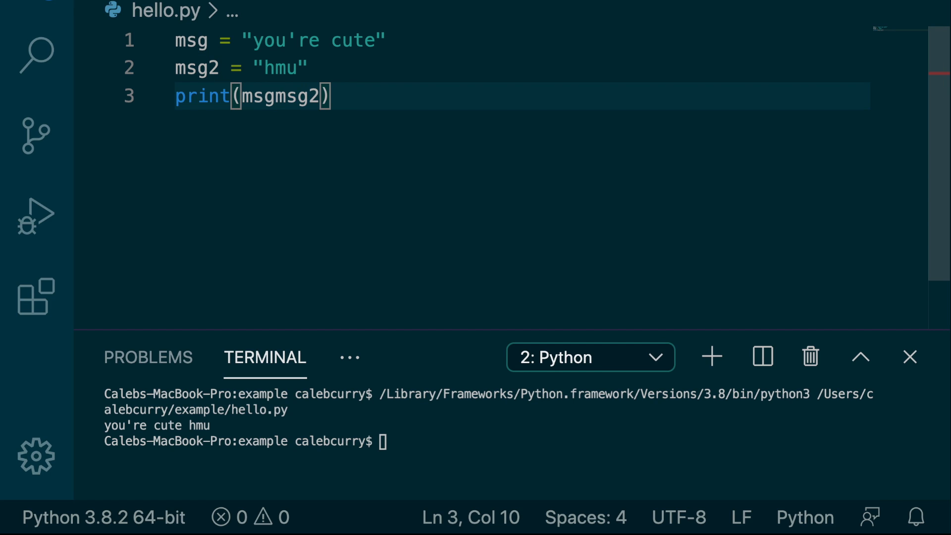
# Step: Make the print argument msg + "..." + msg2
pyautogui.write('+')
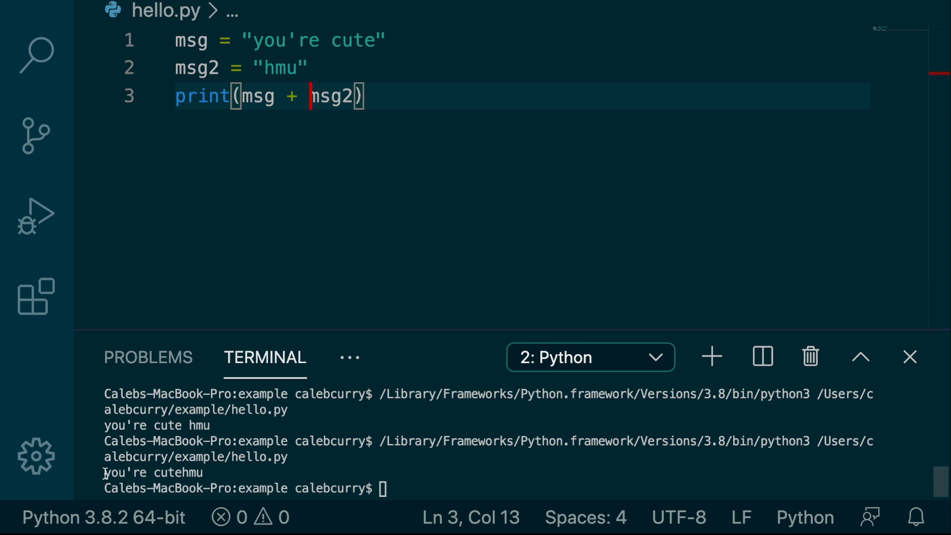
pyautogui.moveTo(179, 476)
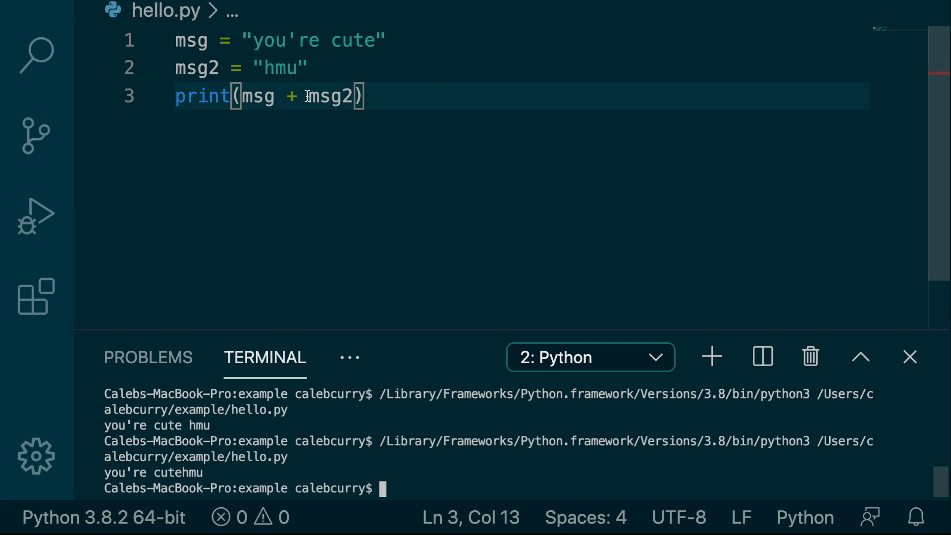
pyautogui.write('+')
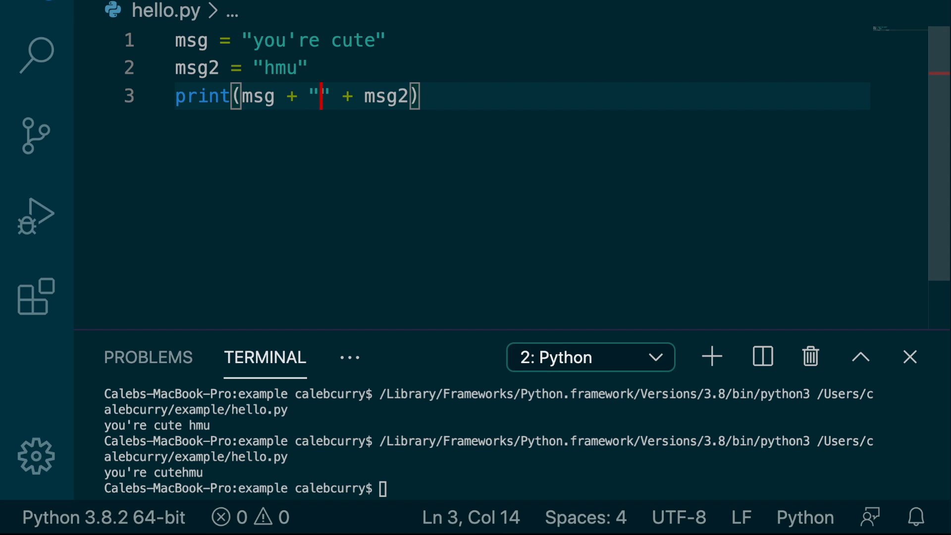
pyautogui.write('...')
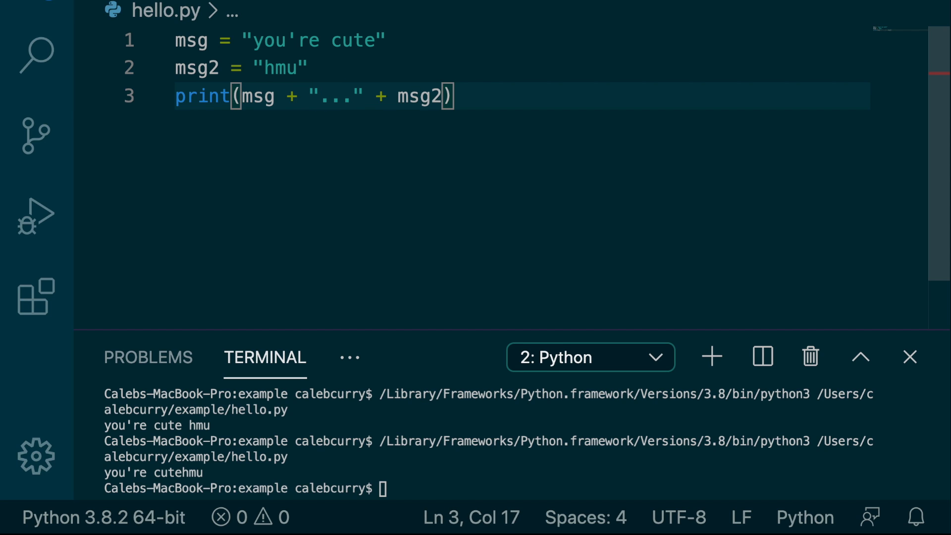
pyautogui.moveTo(777, 7)
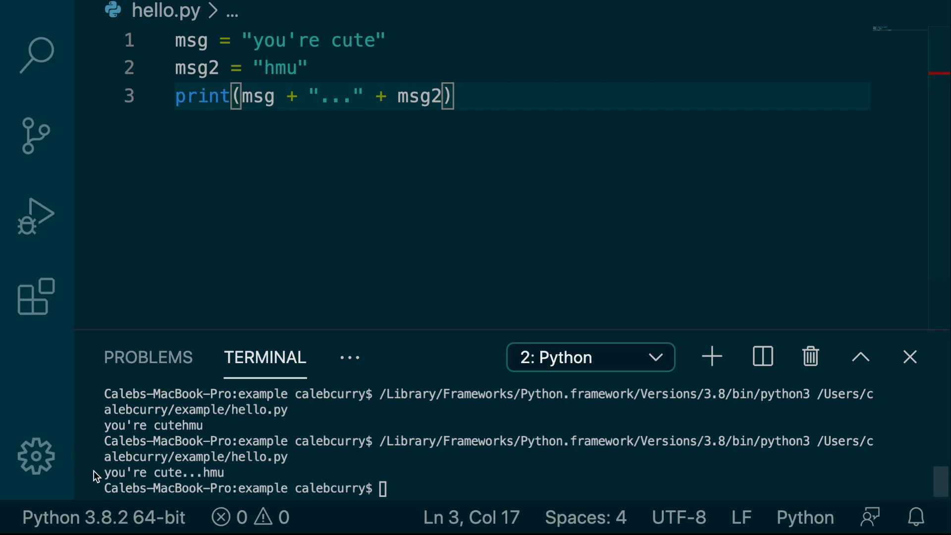
pyautogui.moveTo(245, 473)
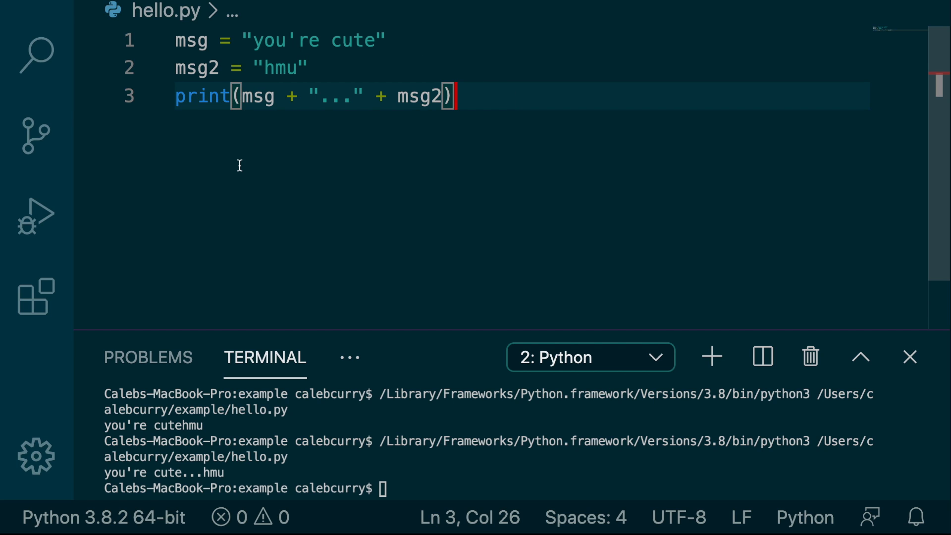
pyautogui.moveTo(380, 107)
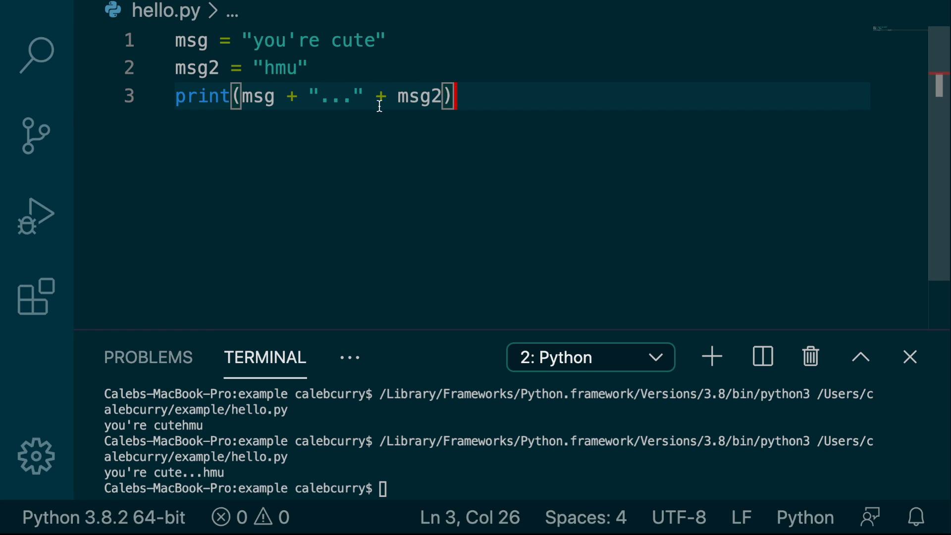
pyautogui.moveTo(492, 130)
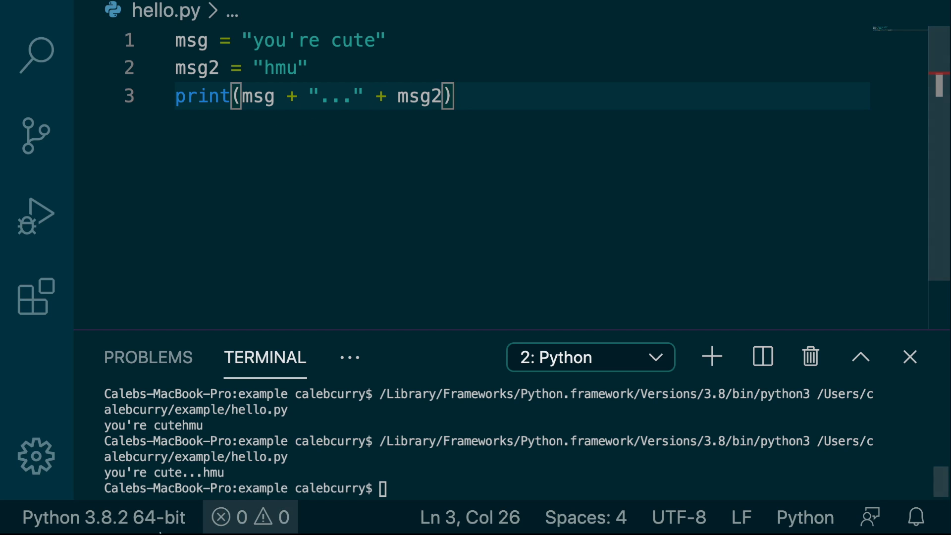
pyautogui.moveTo(283, 245)
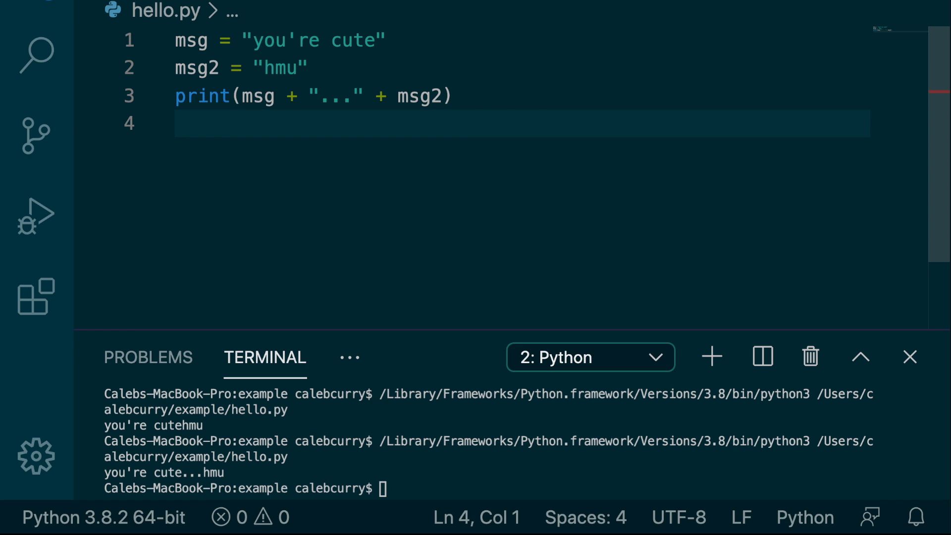
# Step: Add a print(msg, msg2) line followed by a blank line
pyautogui.write('print(msg, msg2')
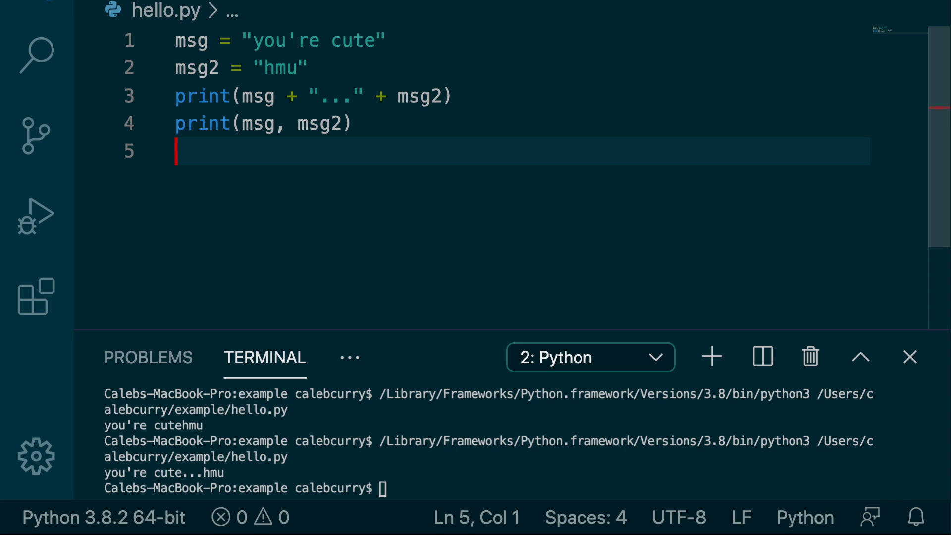
pyautogui.press('enter')
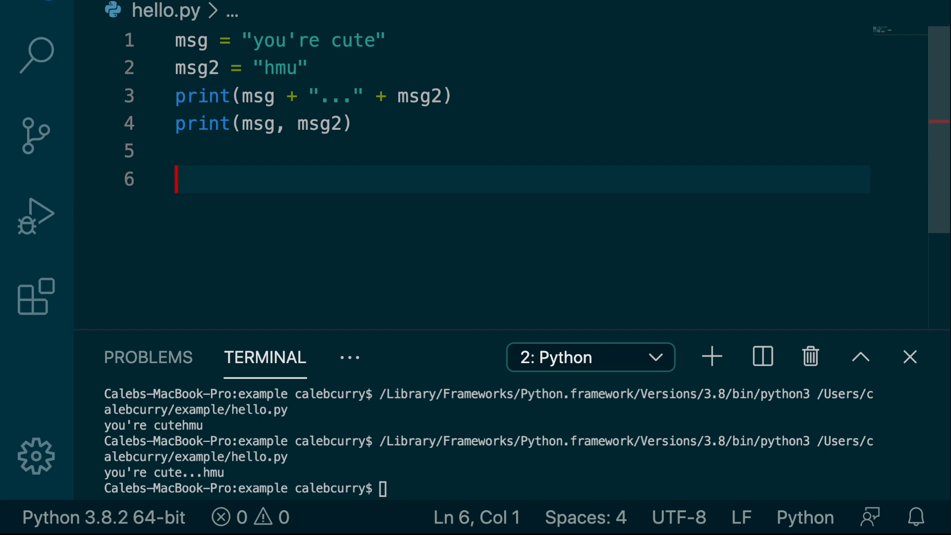
# Step: Write the comment '#expecting 1 argument --> concatenation'
pyautogui.write('#expe')
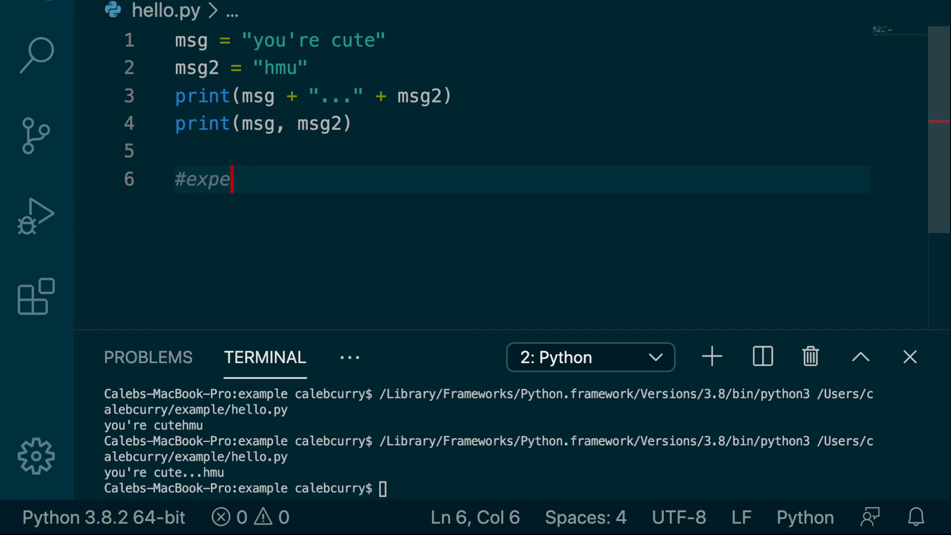
pyautogui.write('cting 1 ar')
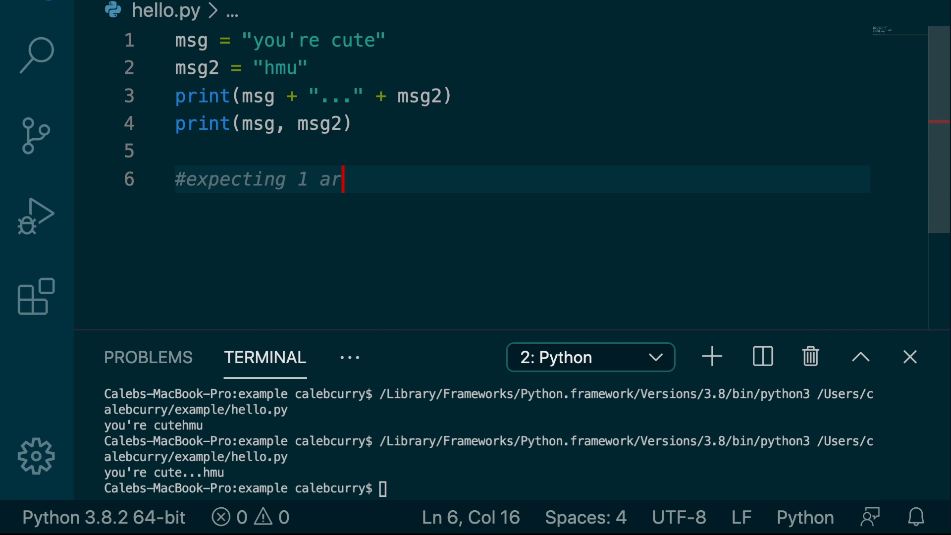
pyautogui.write('gument')
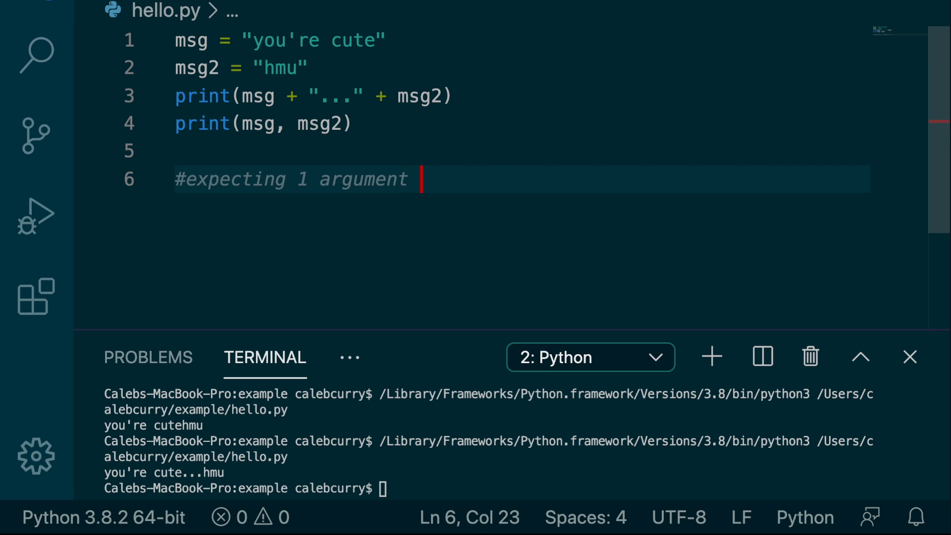
pyautogui.write('--> conc')
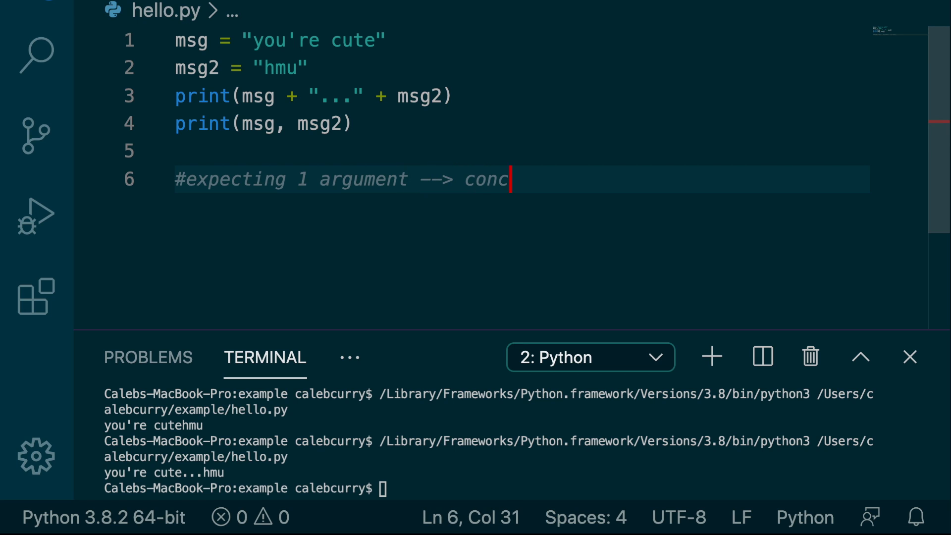
pyautogui.write('atenation')
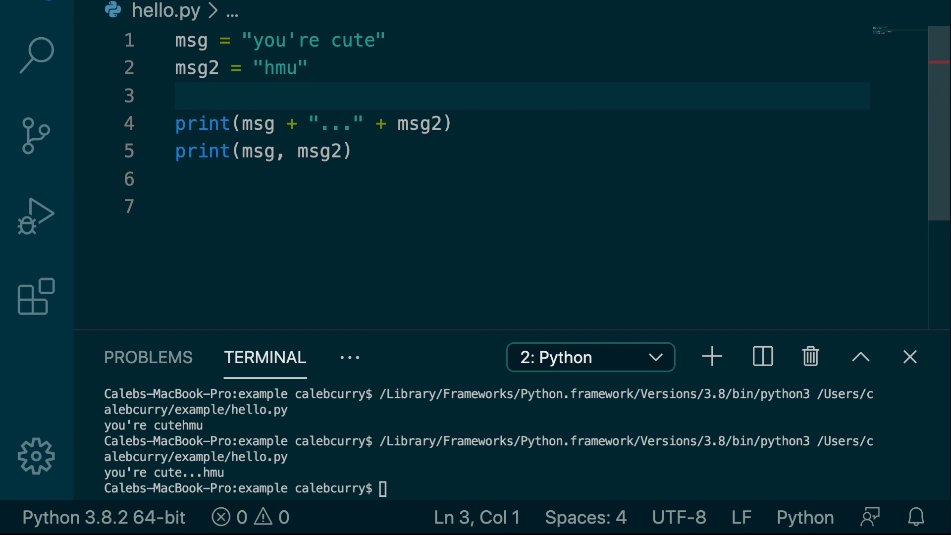
# Step: Type full_message = msg + "..." + msg2 on line 3
pyautogui.write('full_message =')
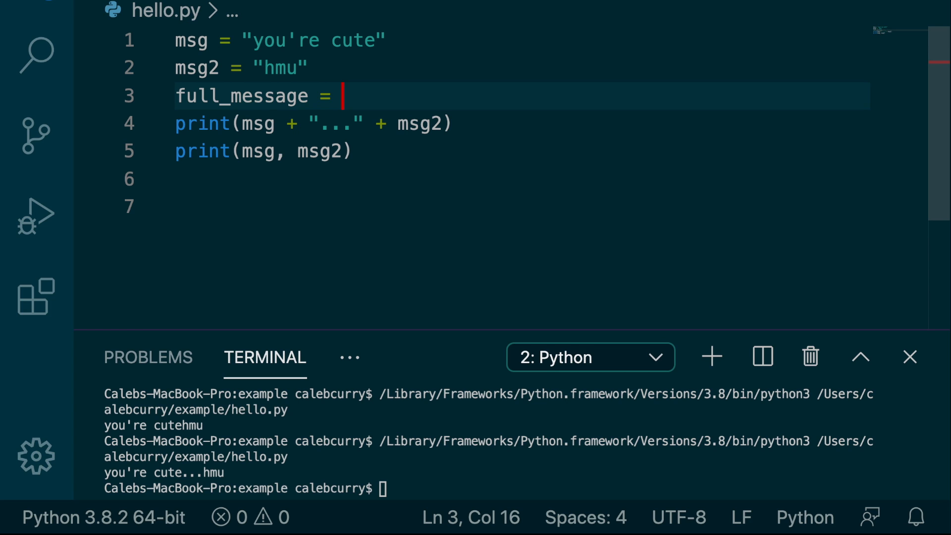
pyautogui.write('msg + "..." + msg')
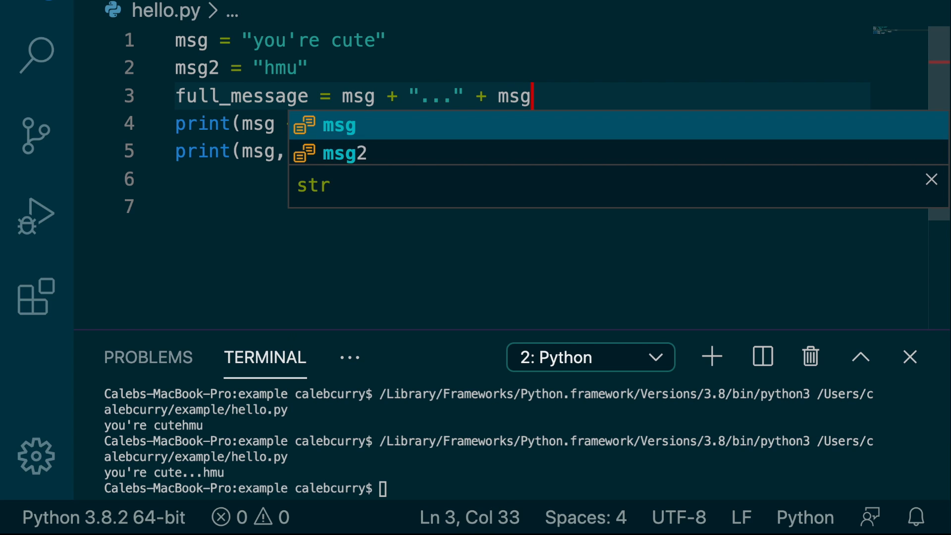
pyautogui.write('2')
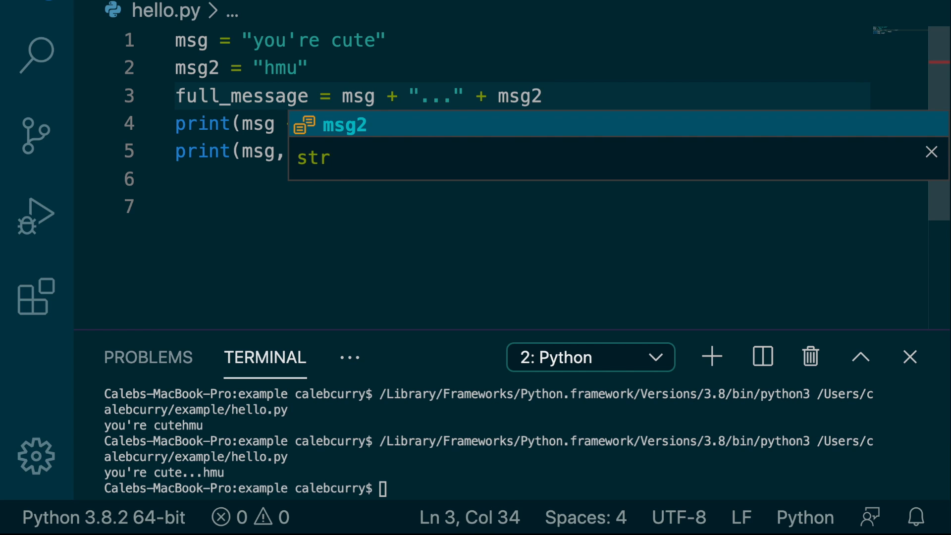